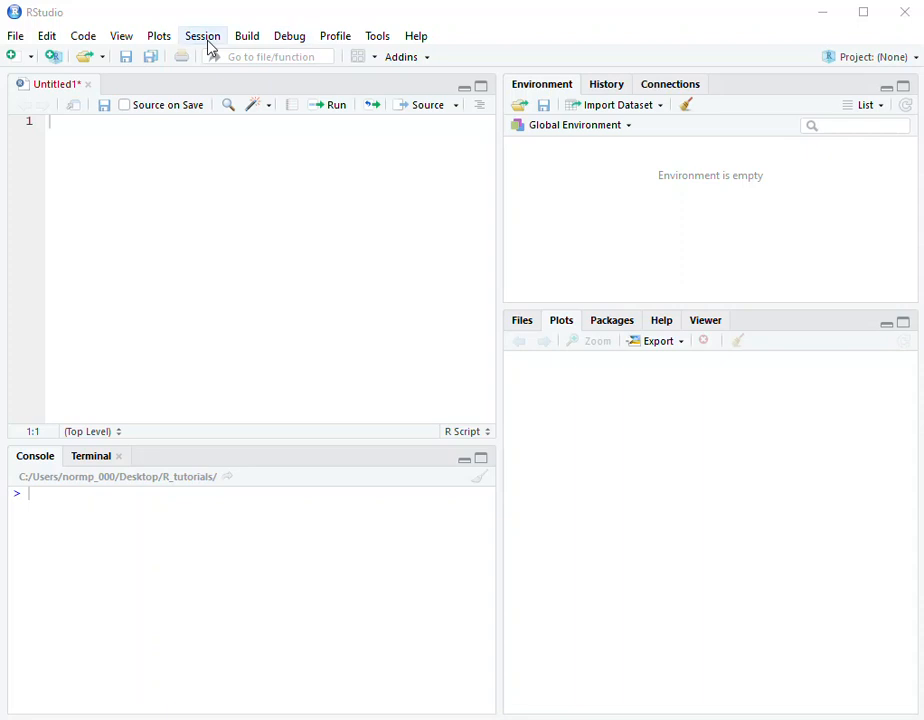
Choose Desktop/R_tutorials as the working directory through the Session menu's directory chooser
click(200, 35)
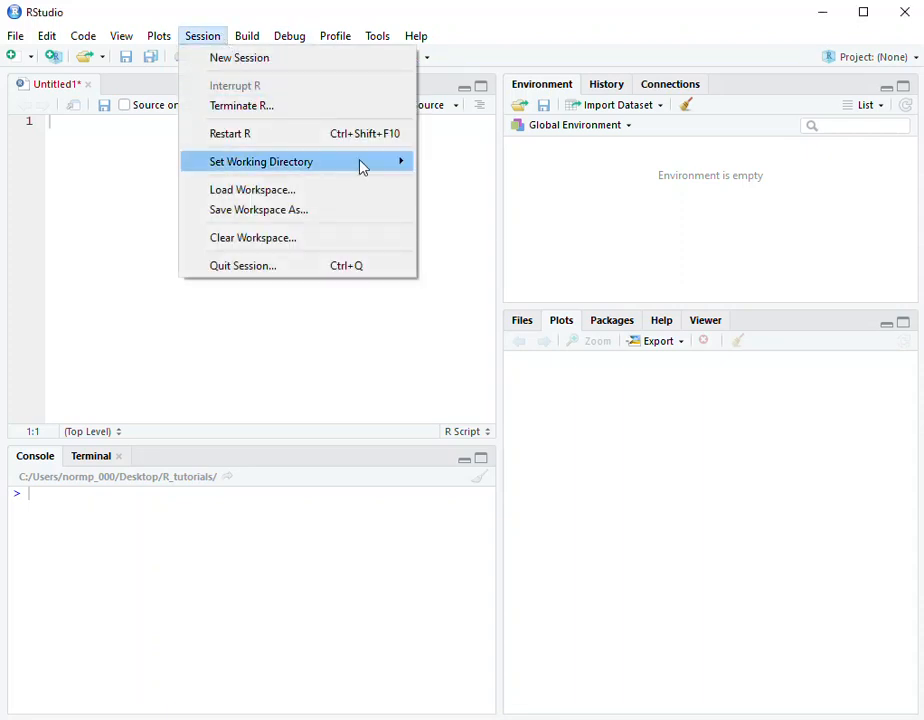
mouse_move(261, 161)
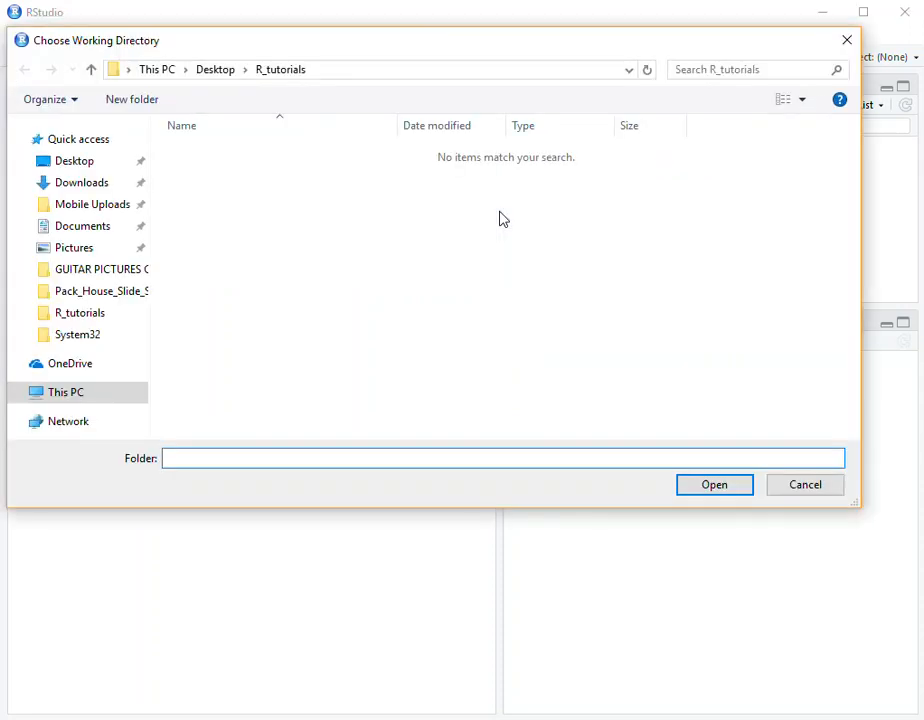
click(74, 160)
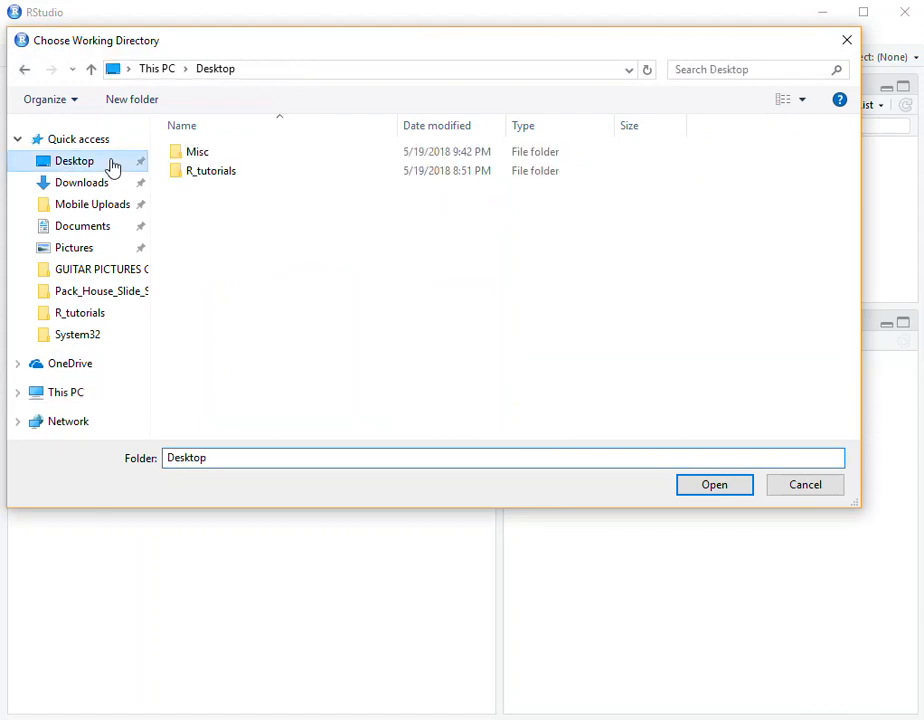
click(210, 170)
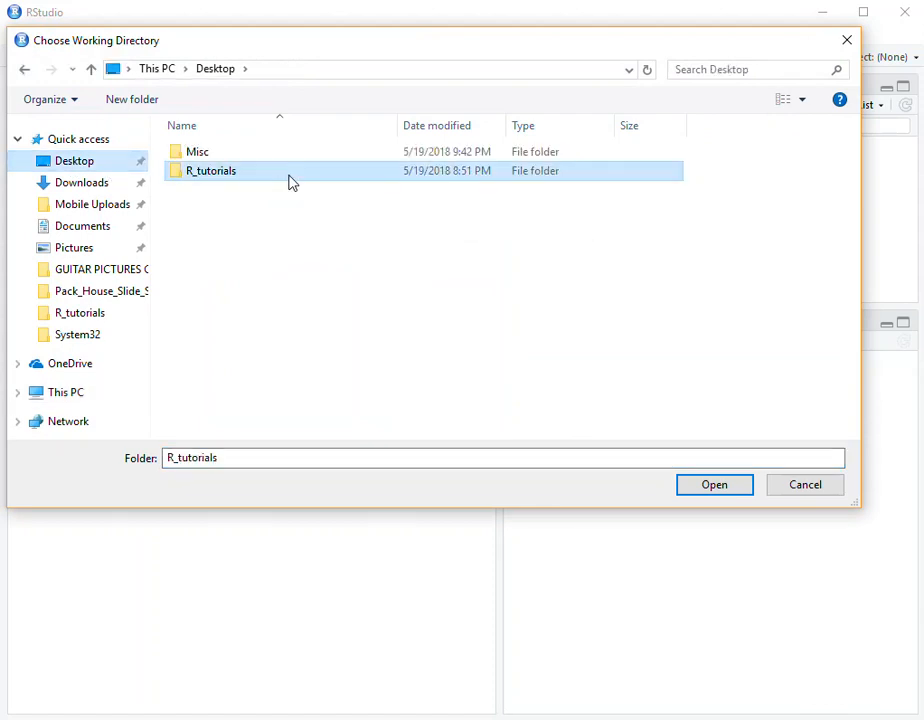
click(715, 484)
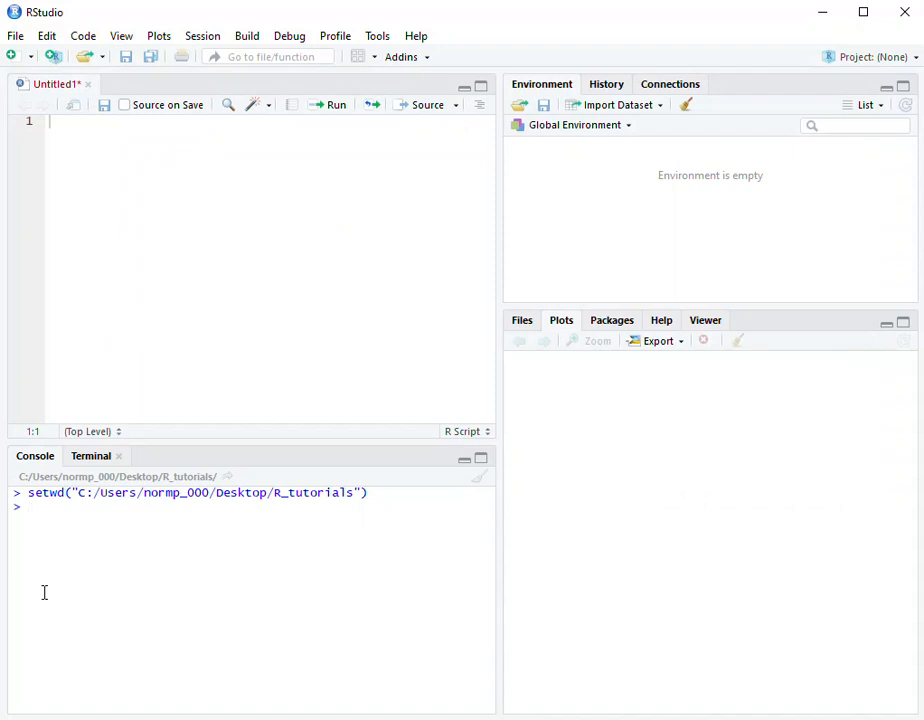
mouse_move(43, 515)
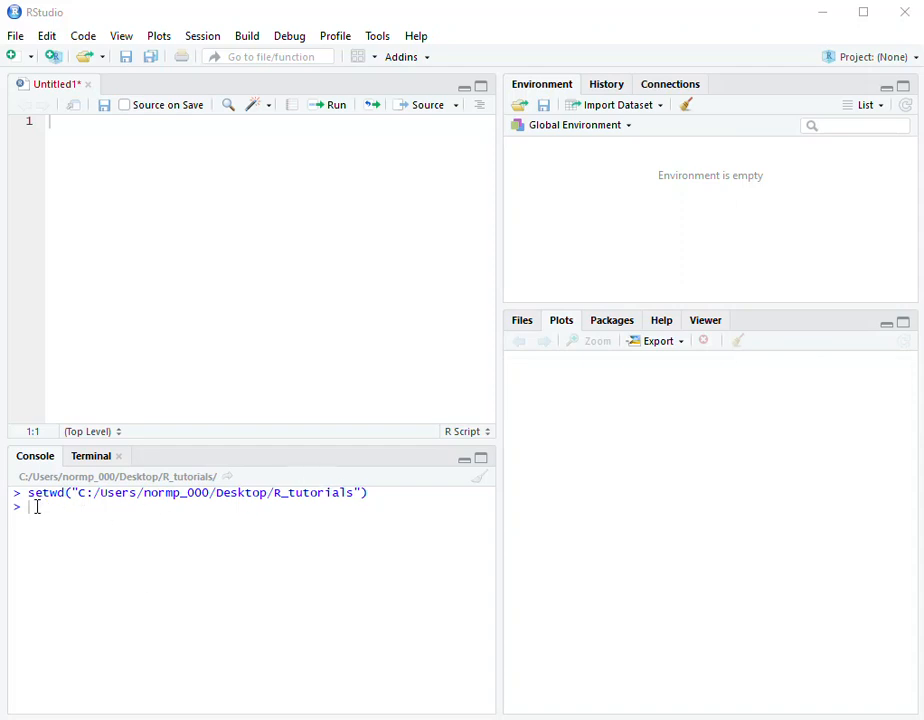
mouse_move(179, 331)
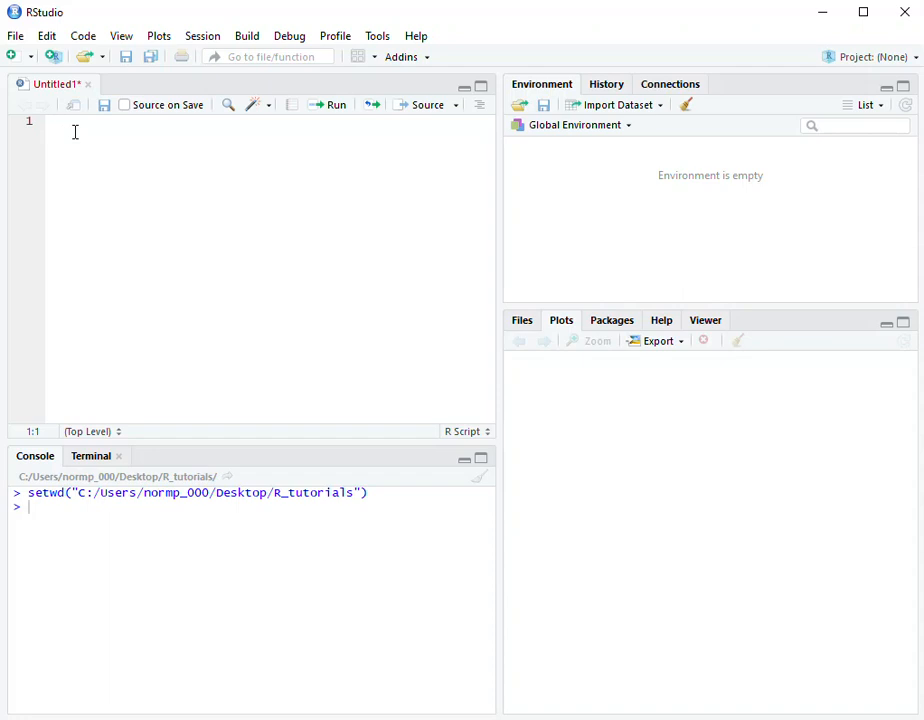
Write setwd("C:\Users\normp_000\Desktop\R_tutorials") on line 1 of the Untitled1 script
text(s)
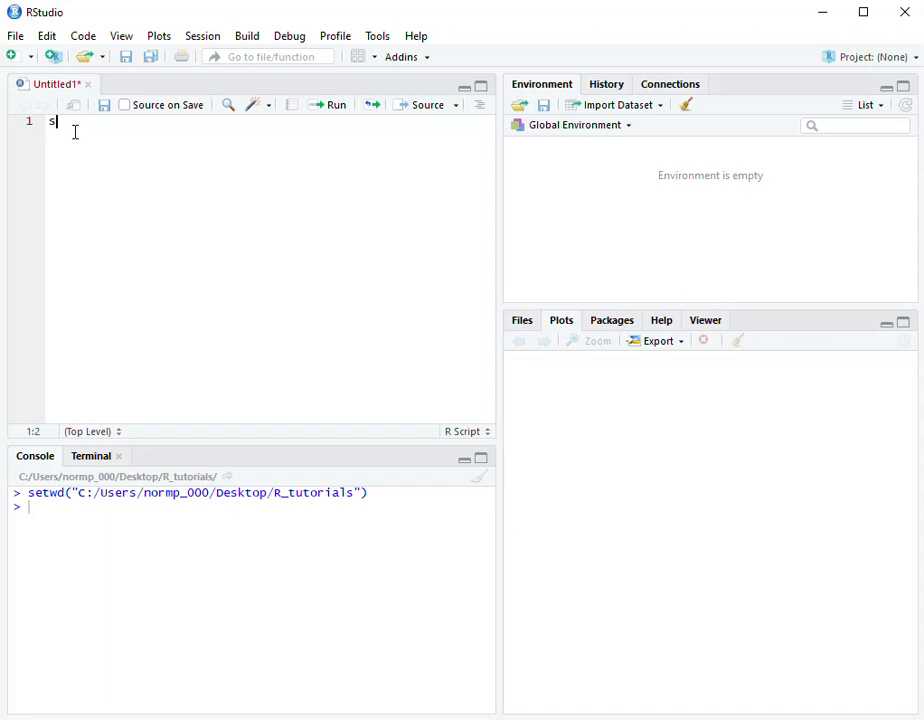
text(etwd)
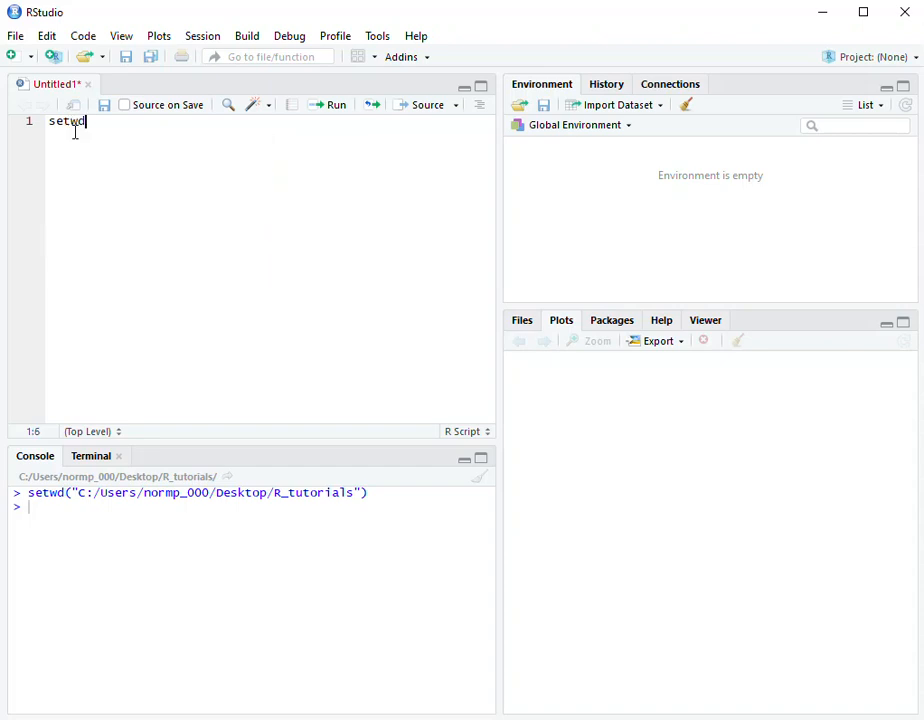
text(()
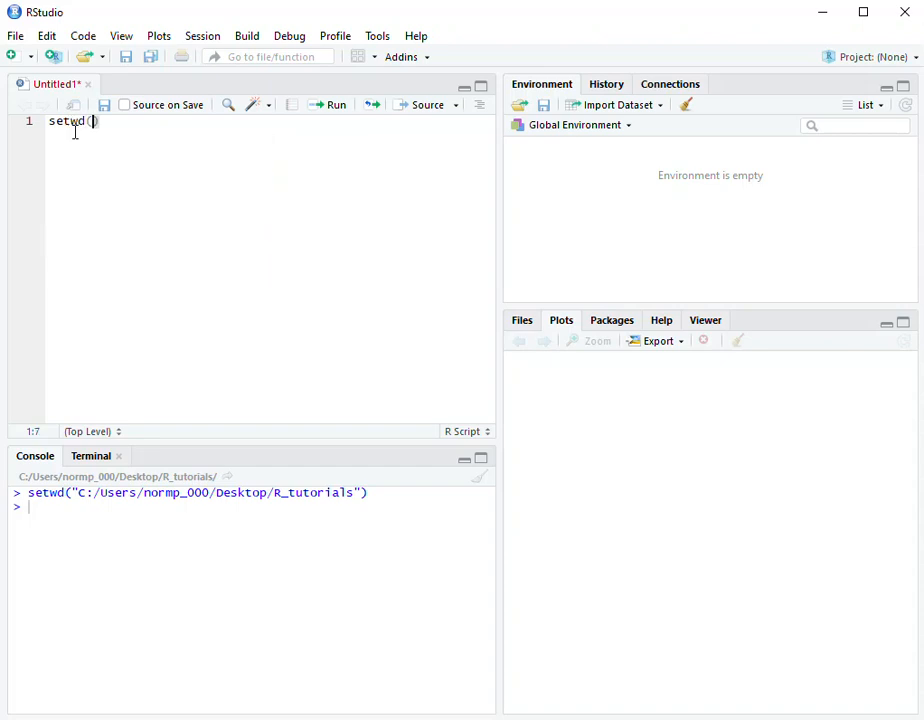
text("")
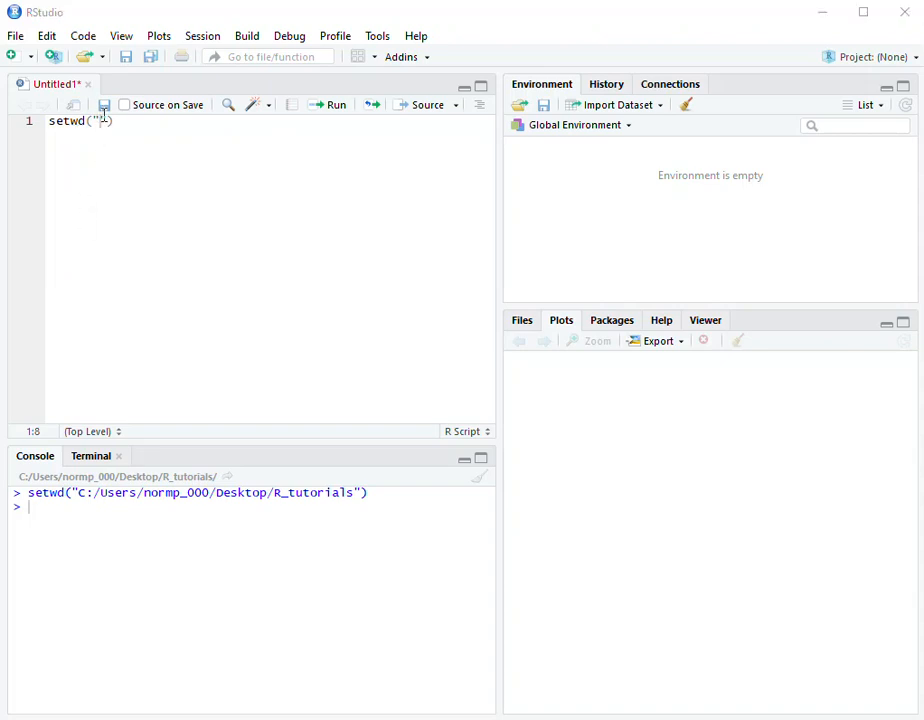
text(C:\Users\normp_000\Desktop\R_tutorials)
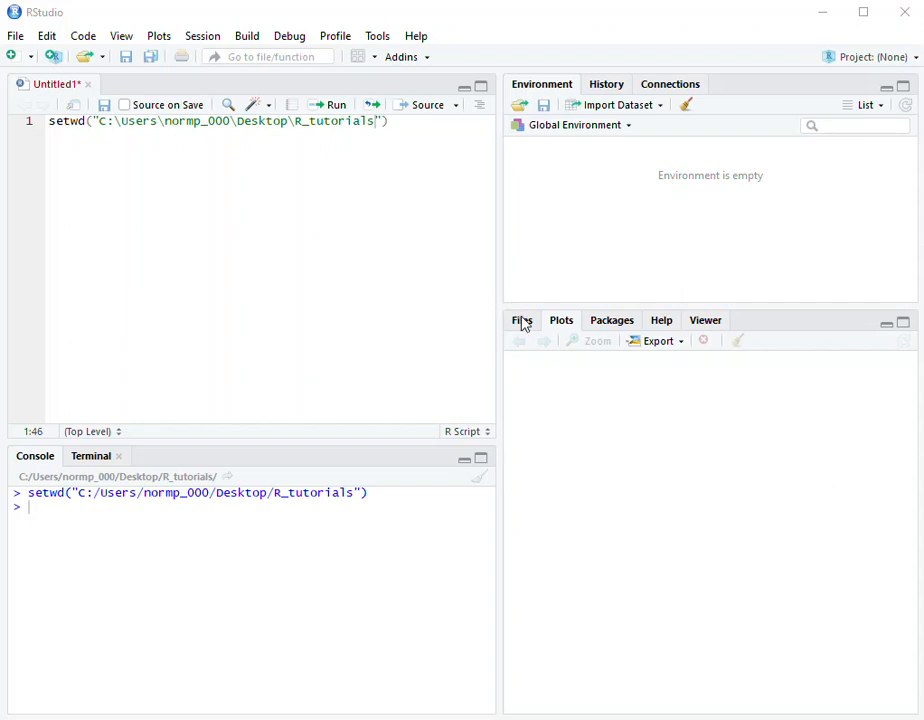
Show the R_tutorials folder contents, .Rhistory and three R scripts, in the Files pane
click(521, 320)
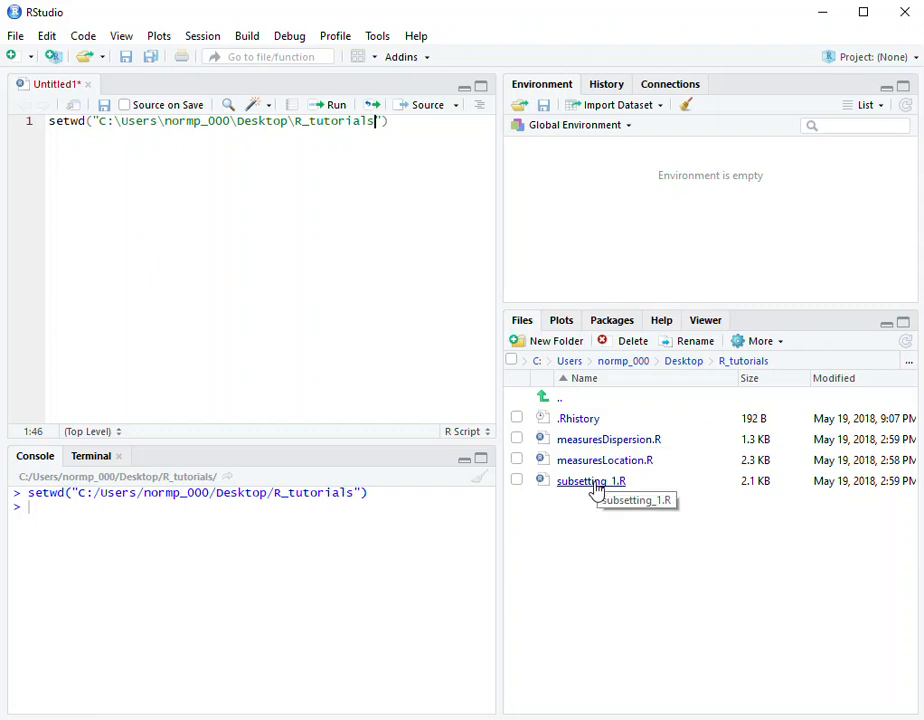
mouse_move(583, 546)
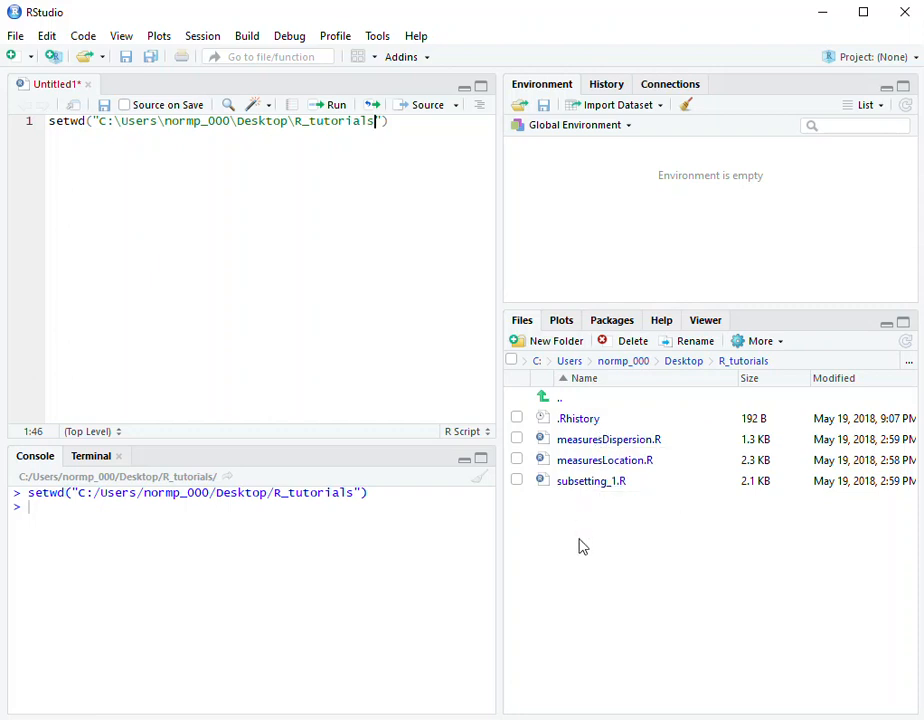